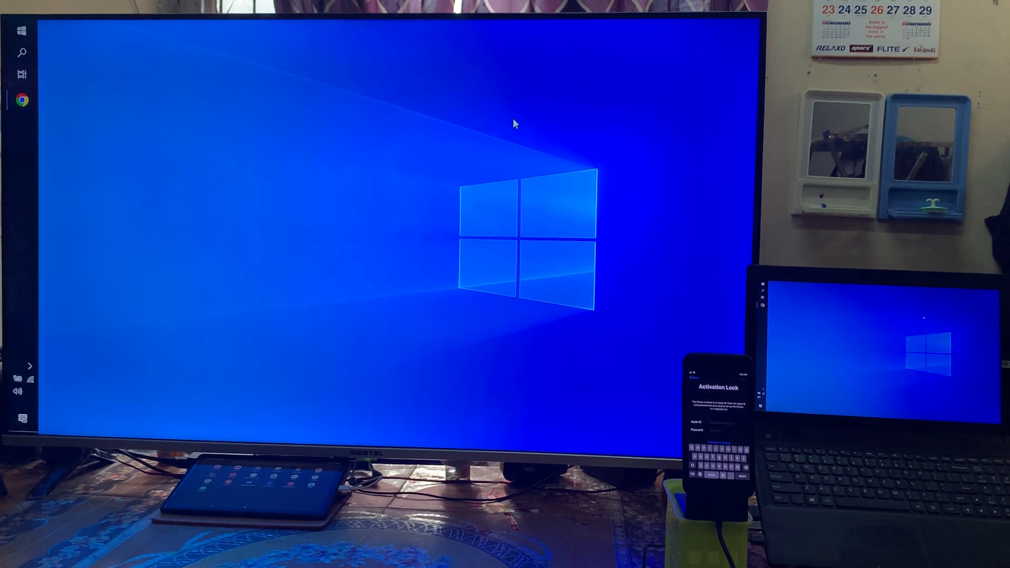
# - Refresh the desktop, launch TunesKit Activation Unlocker and allow it through the UAC prompt
pyautogui.rightClick(303, 264)
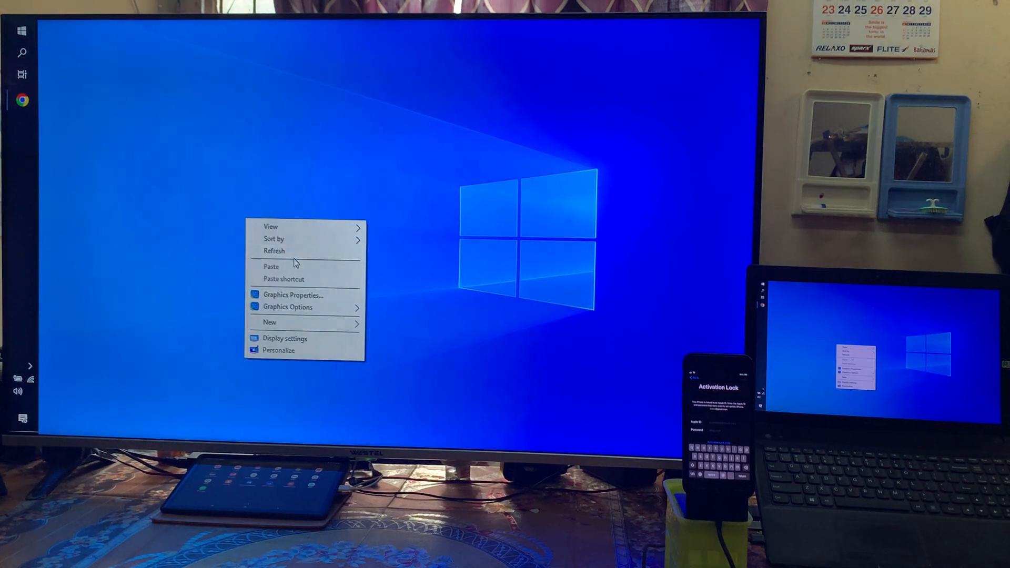
pyautogui.click(312, 232)
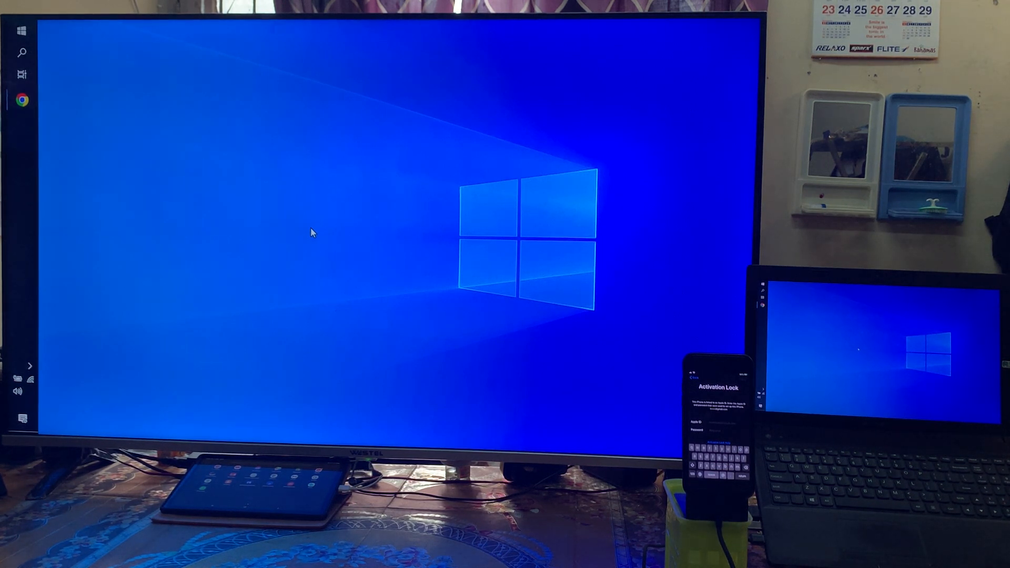
pyautogui.rightClick(296, 228)
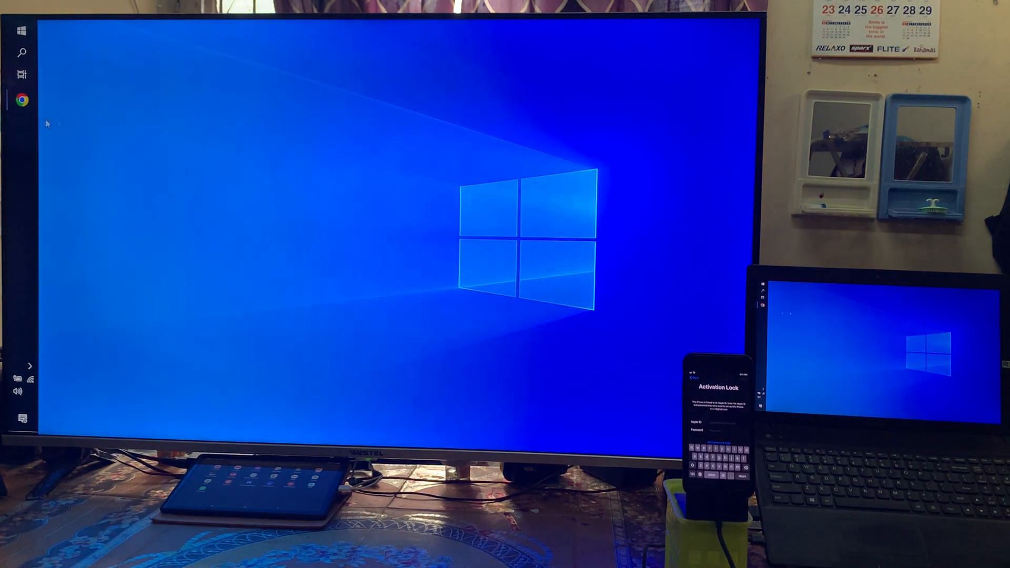
pyautogui.click(21, 31)
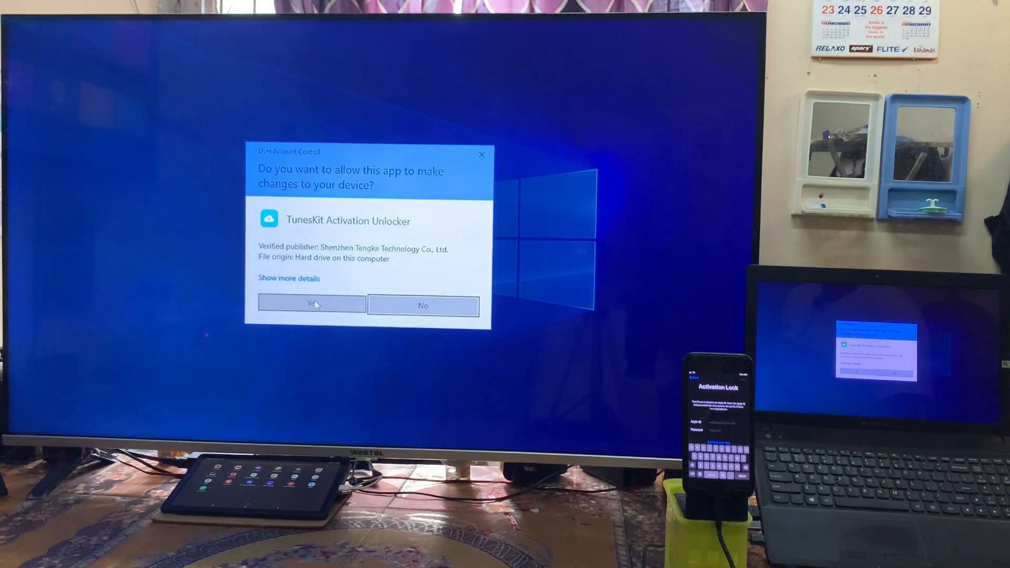
pyautogui.click(312, 305)
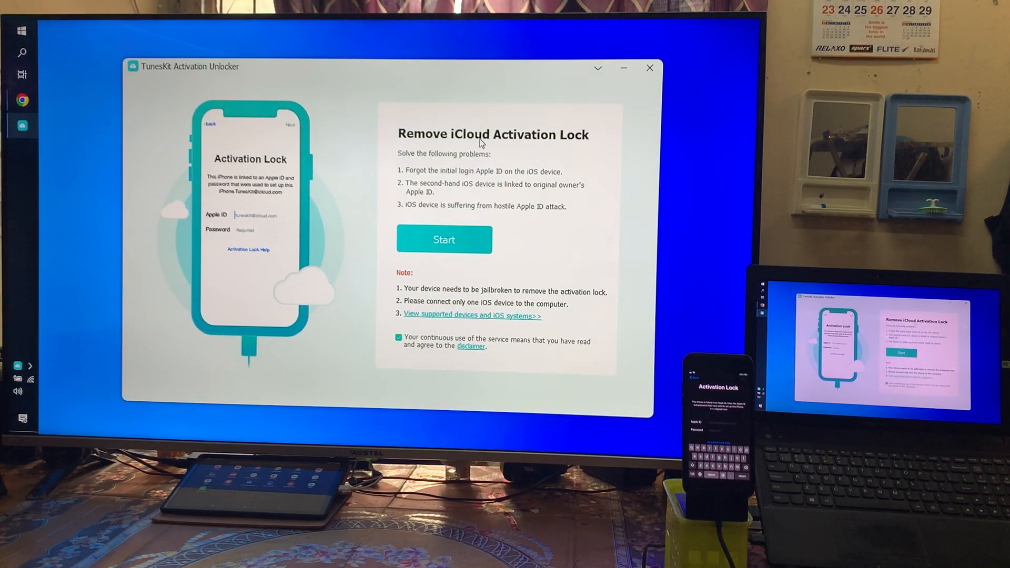
pyautogui.moveTo(160, 395)
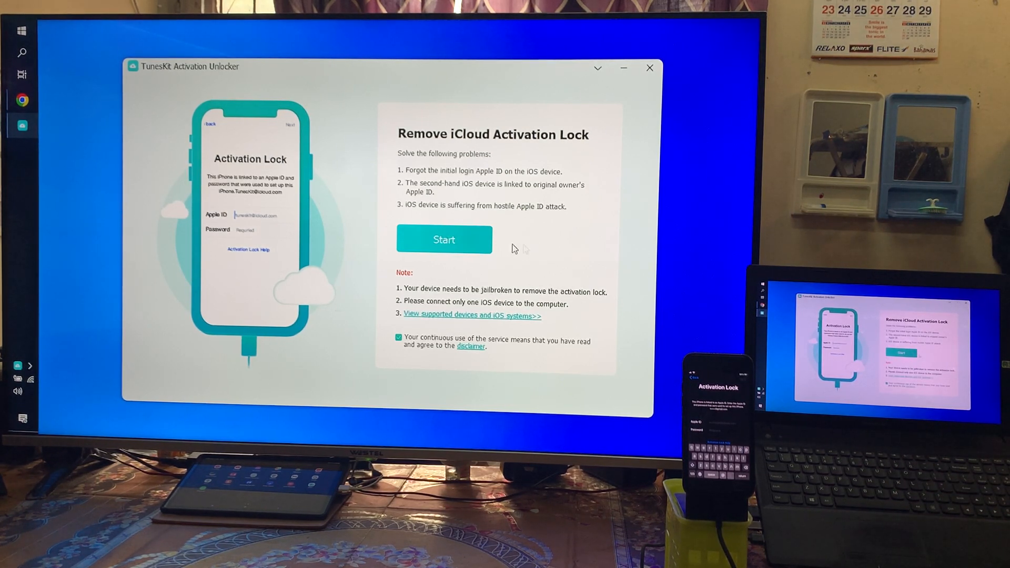
pyautogui.moveTo(456, 270)
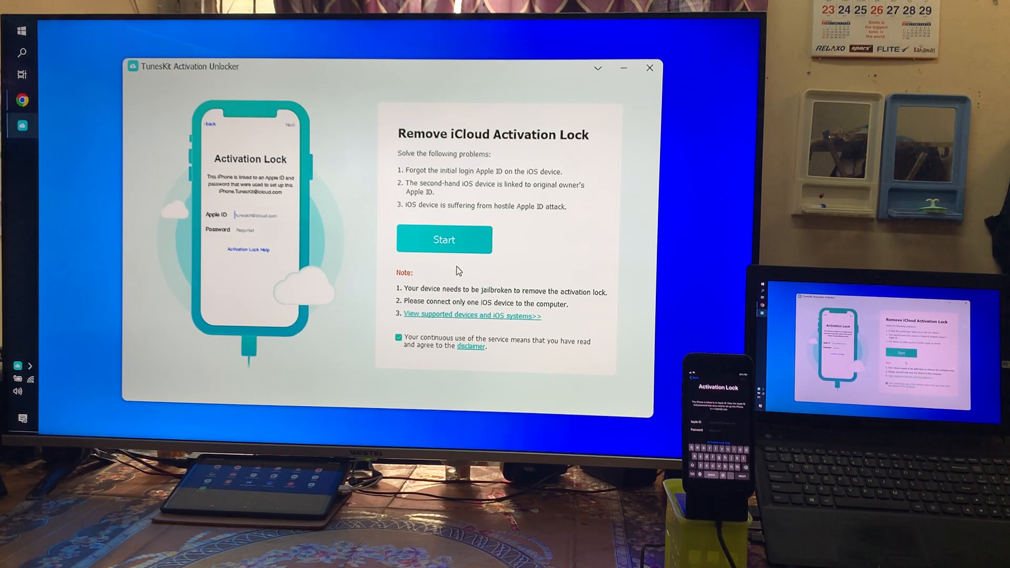
# - Start installation of the jailbreak tool on the 7.5 GB USB drive, confirming the erase warning
pyautogui.click(443, 239)
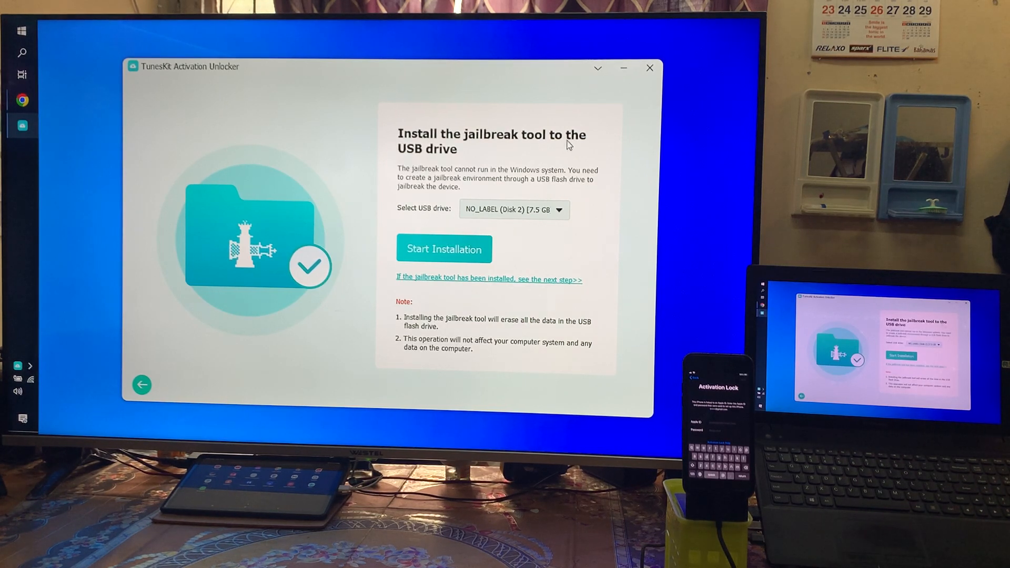
pyautogui.click(444, 249)
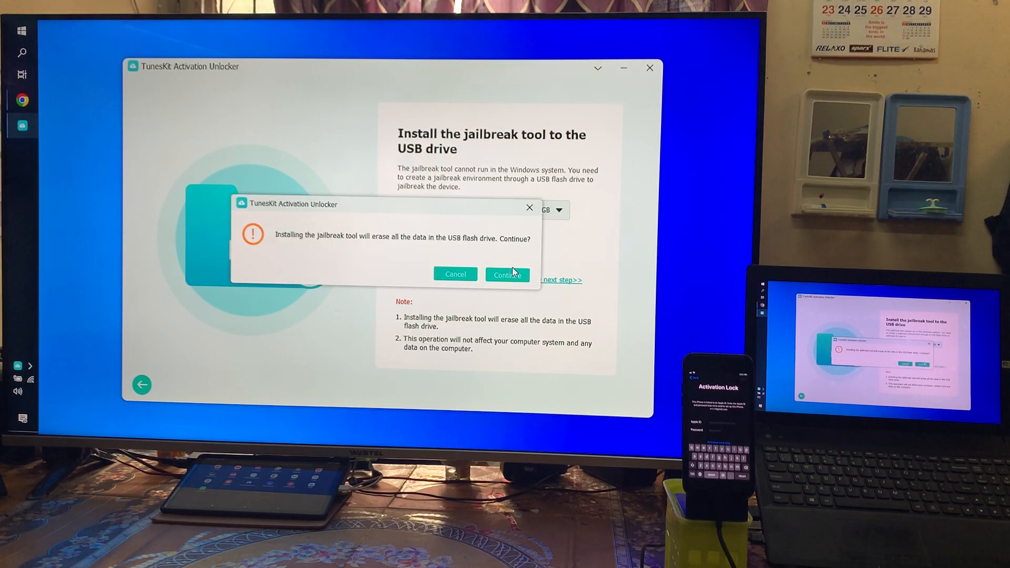
pyautogui.click(507, 273)
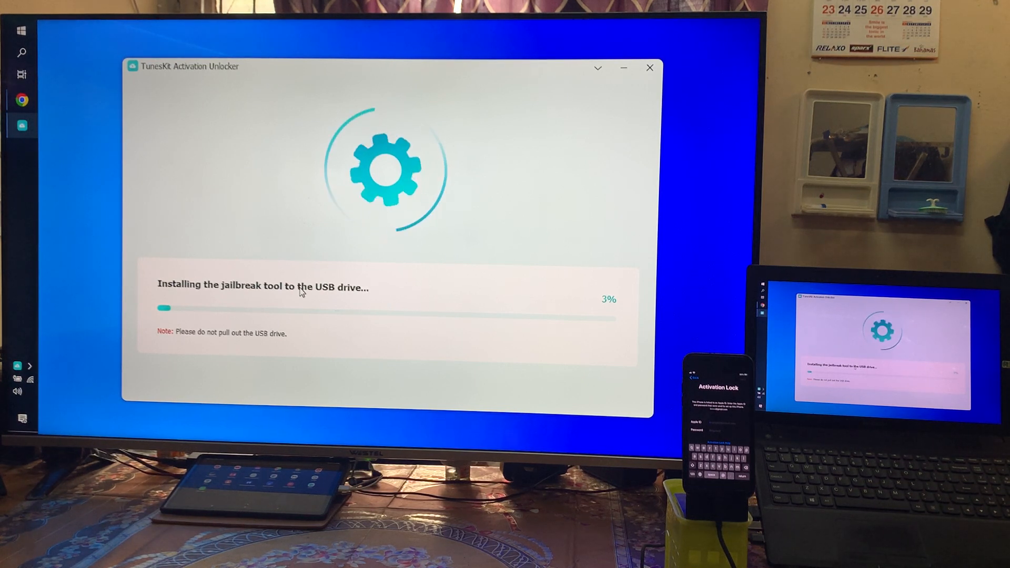
pyautogui.moveTo(696, 144)
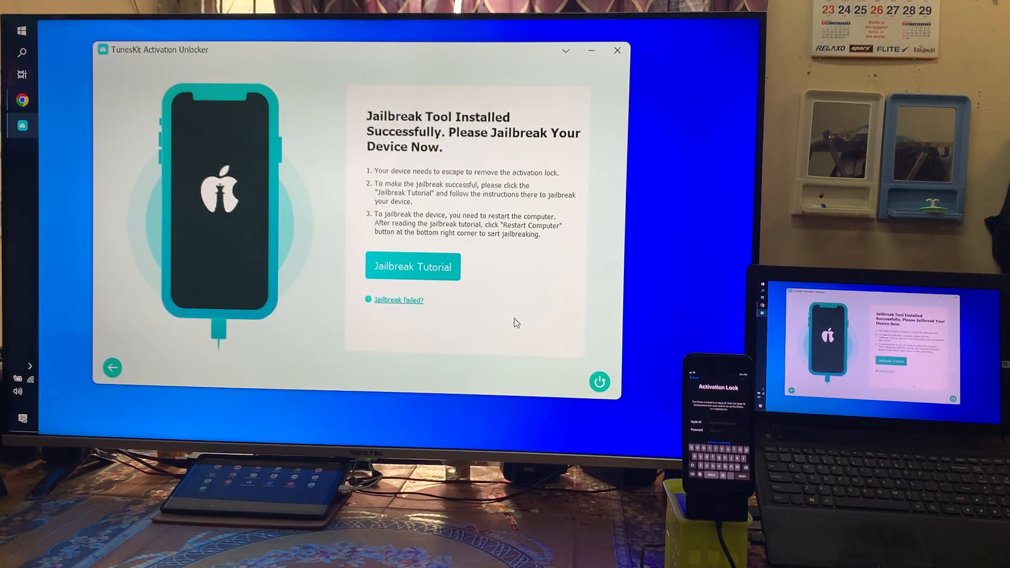
pyautogui.moveTo(403, 287)
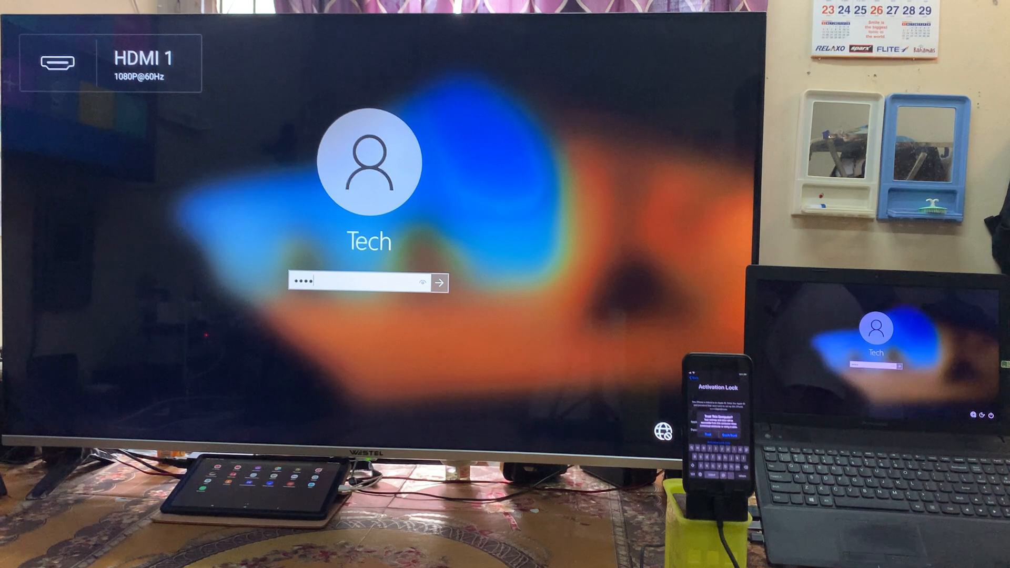
# - Sign in to Windows and relaunch TunesKit Activation Unlocker from Recently added
pyautogui.click(440, 282)
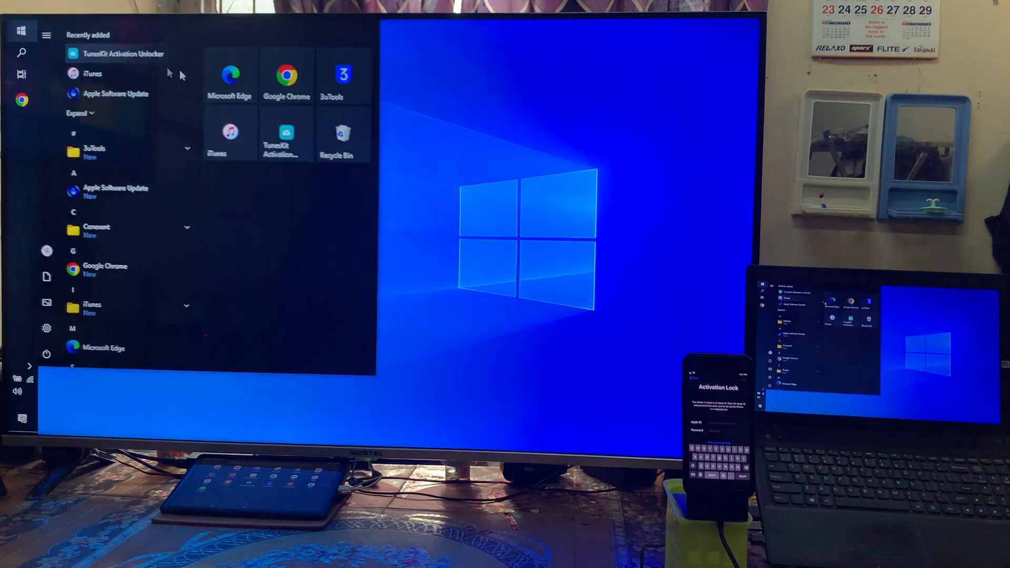
pyautogui.click(127, 53)
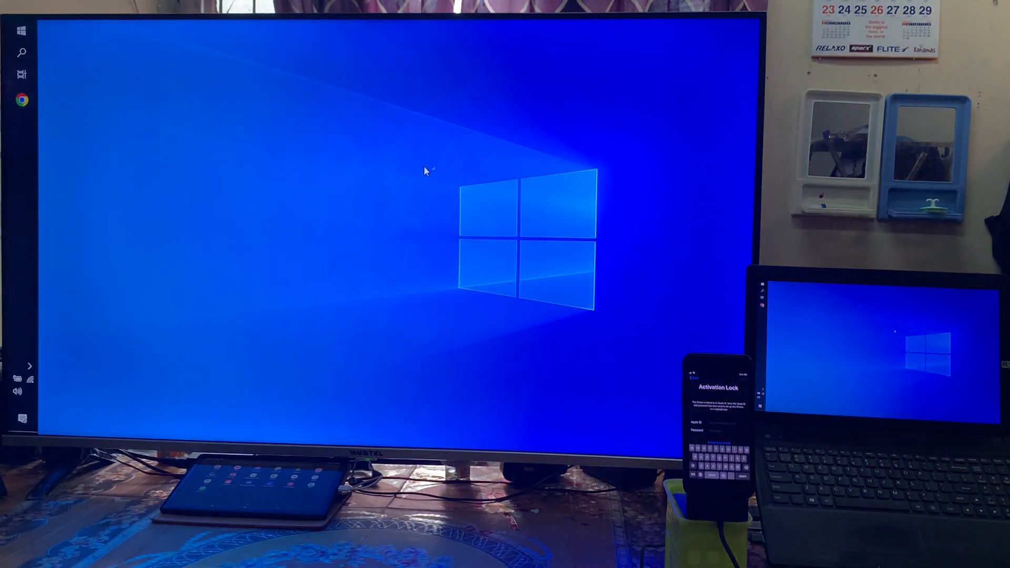
# - Read the connected iPhone 6s on iOS 13.3.1 details and start removing its iCloud activation lock
pyautogui.click(21, 124)
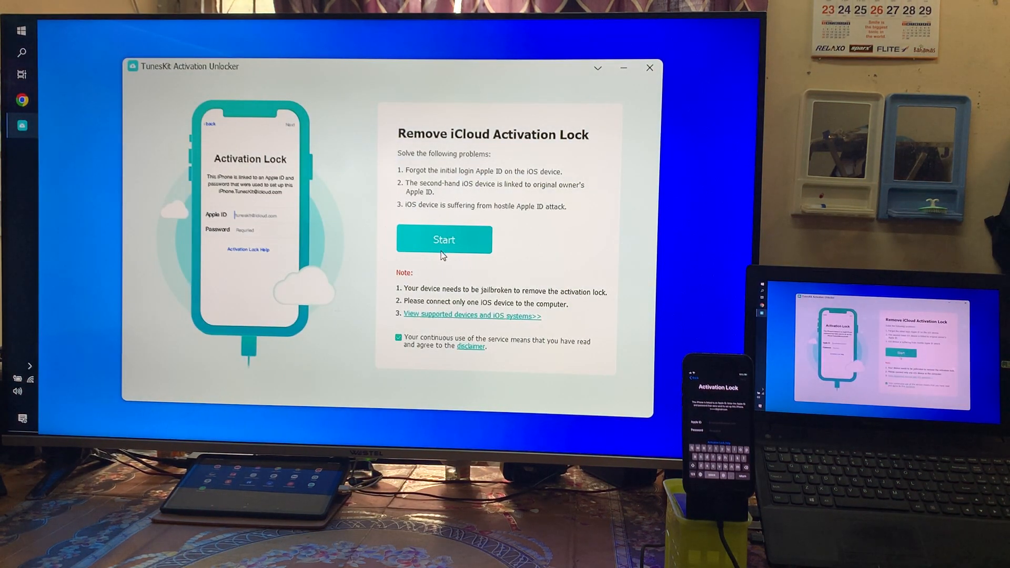
pyautogui.click(443, 238)
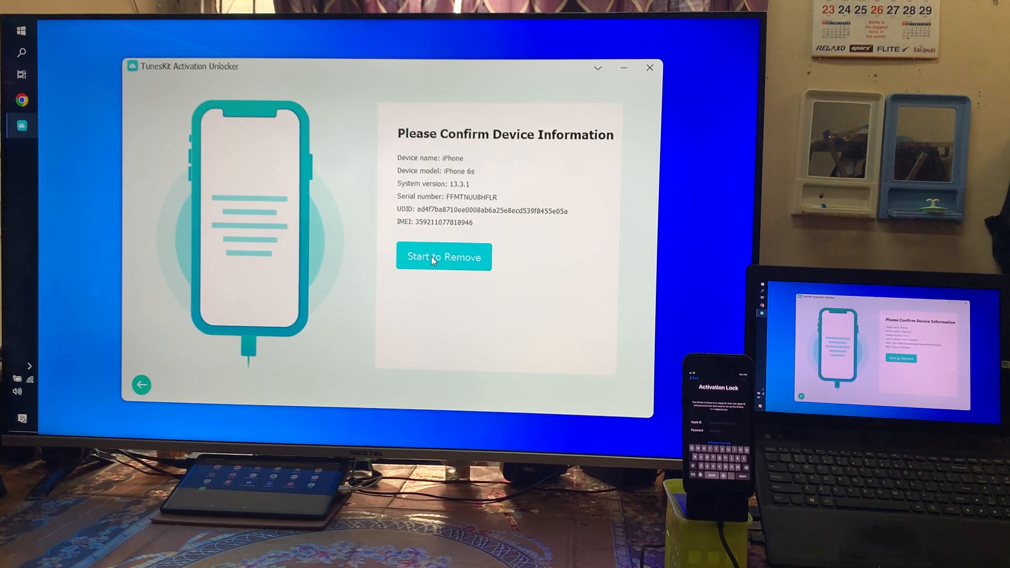
pyautogui.click(443, 256)
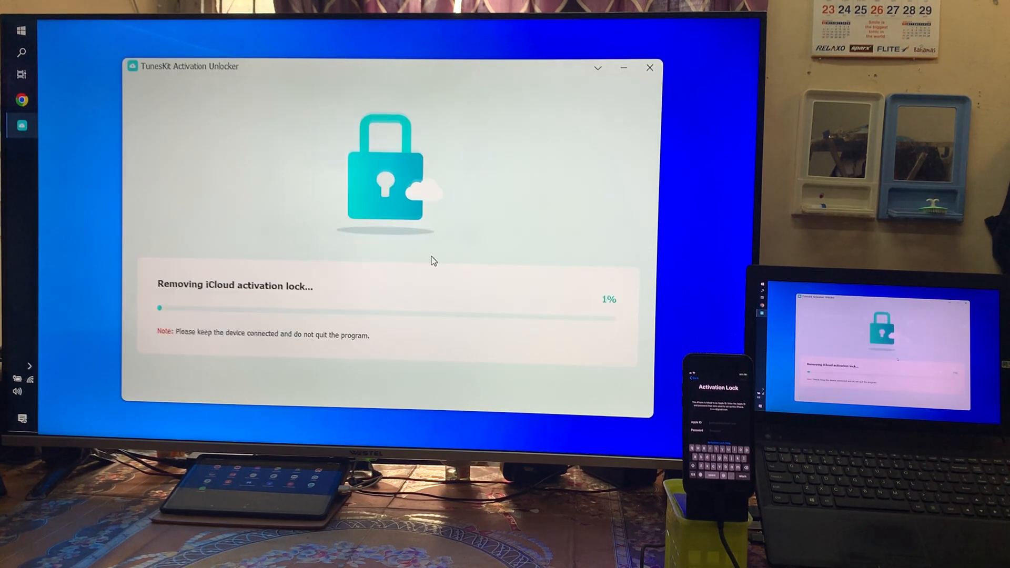